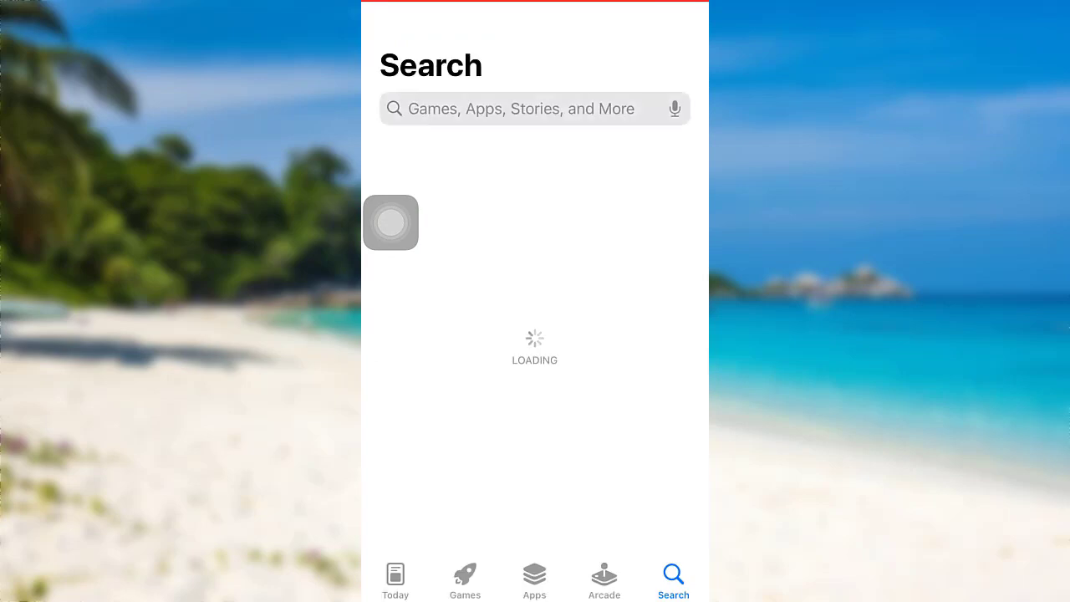
Step: Search the App Store for Snapchat and check its page for an available update
{"action": "type", "text": "napchat"}
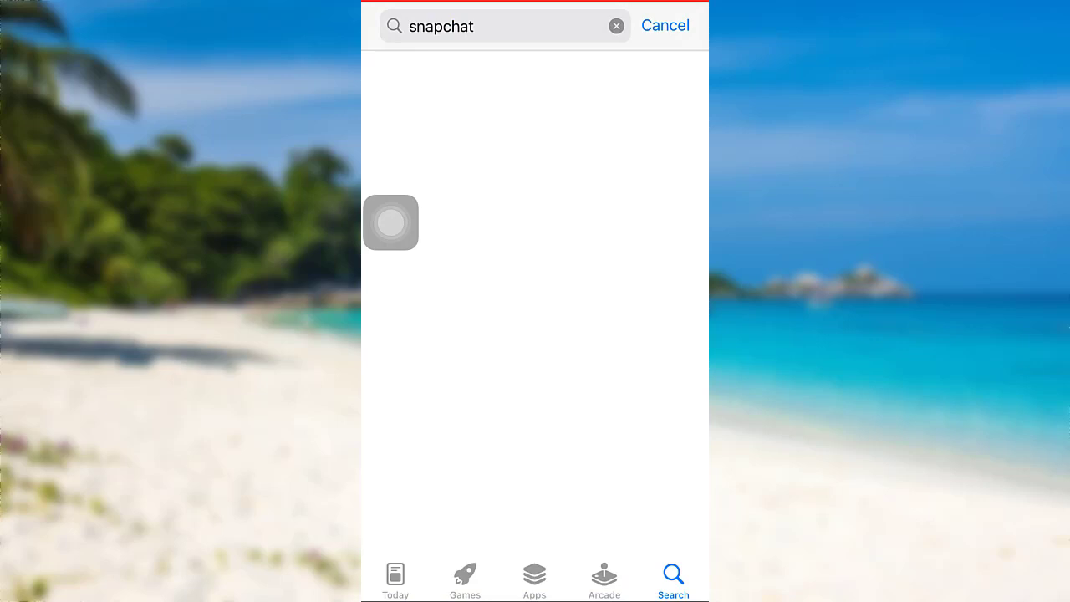
{"action": "left_click", "coordinate": [390, 222]}
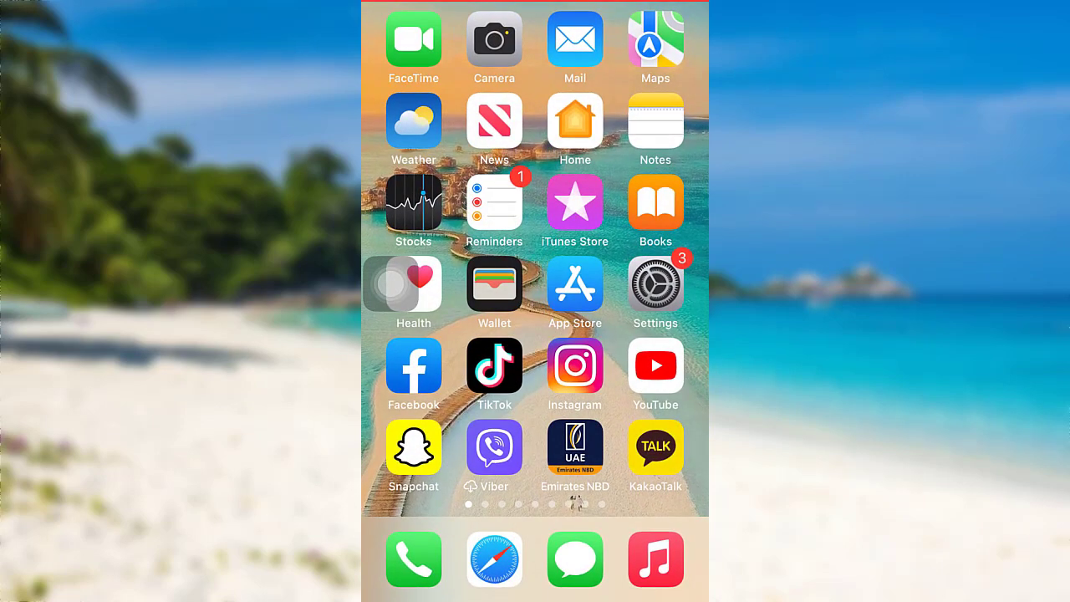
Step: Go to Settings > General > iPhone Storage and scroll to the app list showing Snapchat
{"action": "left_click", "coordinate": [655, 284]}
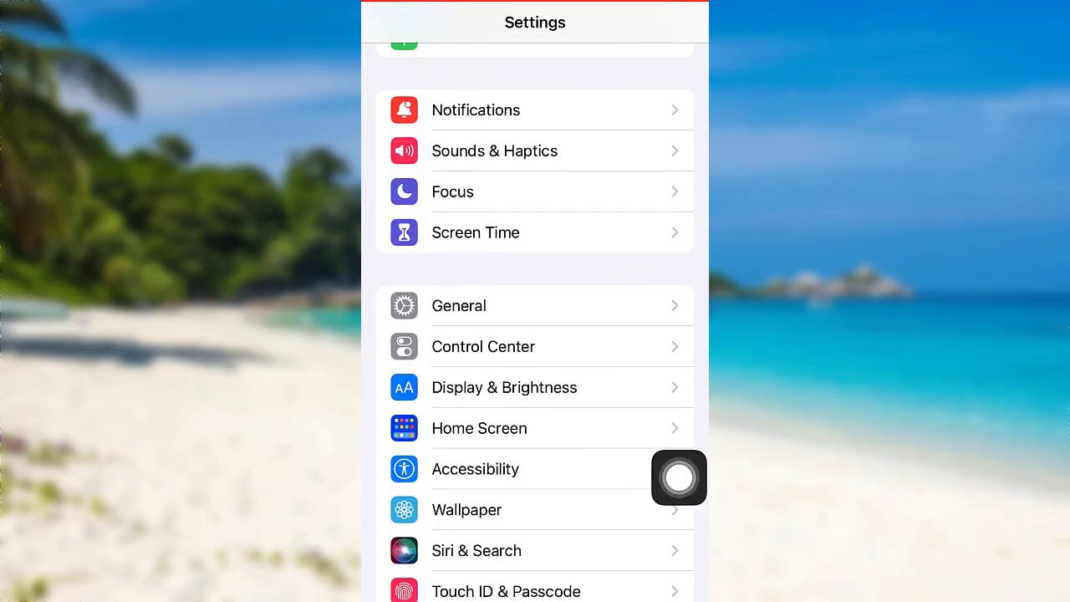
{"action": "left_click", "coordinate": [458, 305]}
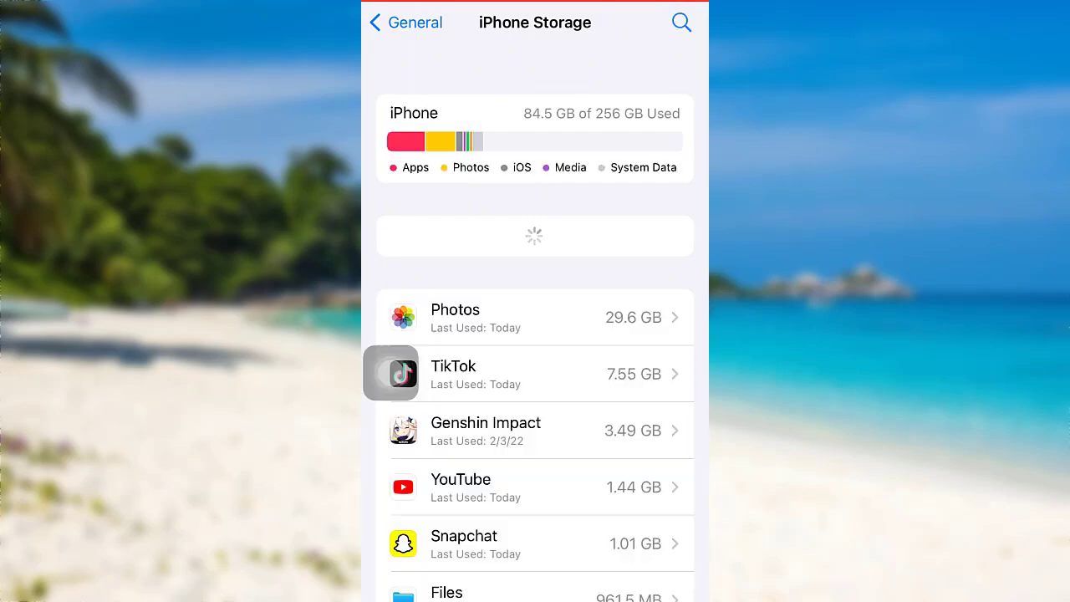
{"action": "scroll", "scroll_direction": "down", "scroll_amount": 3}
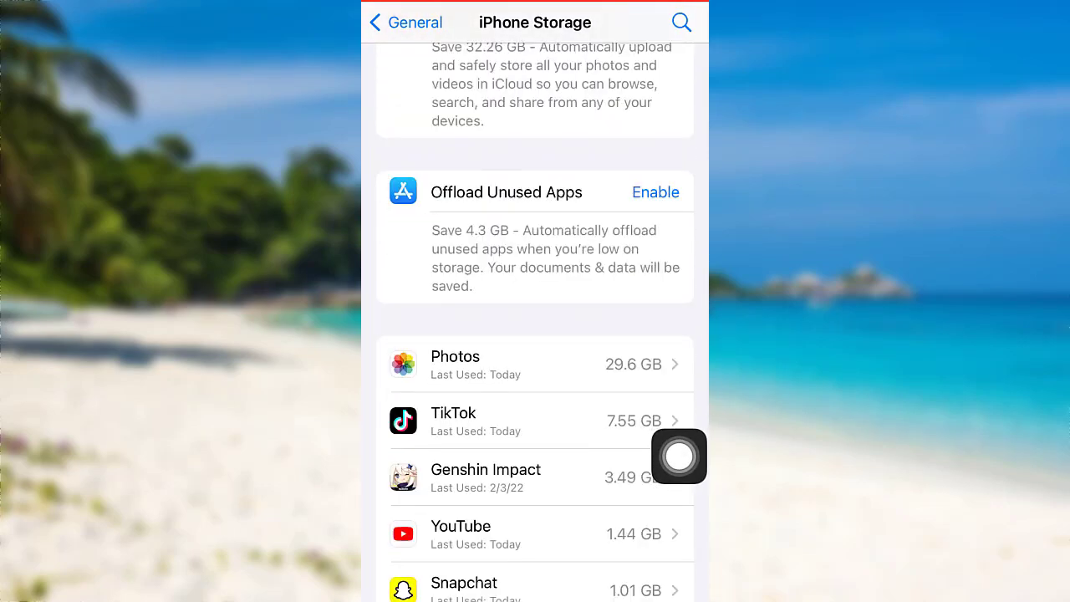
Step: Offload Snapchat from its storage page, confirming to keep its 586 KB of data
{"action": "left_click", "coordinate": [534, 582]}
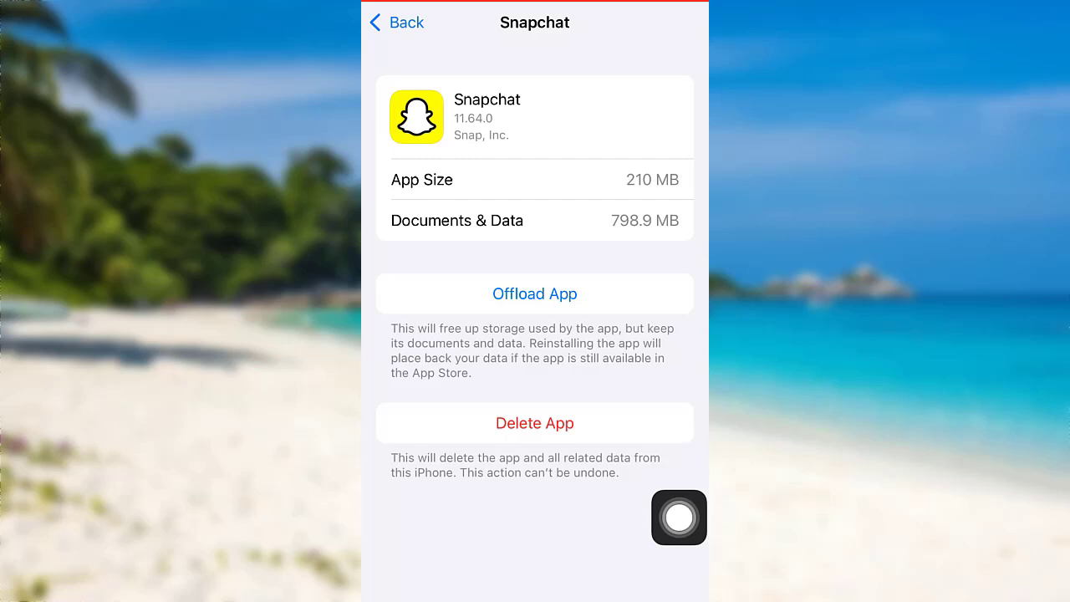
{"action": "left_click", "coordinate": [534, 293]}
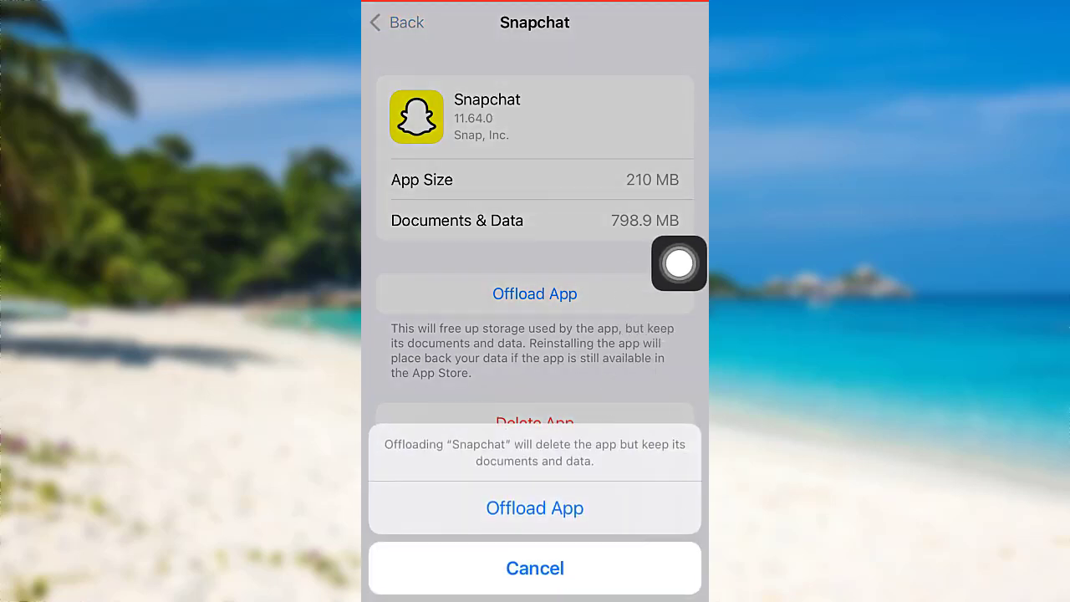
{"action": "left_click", "coordinate": [534, 507]}
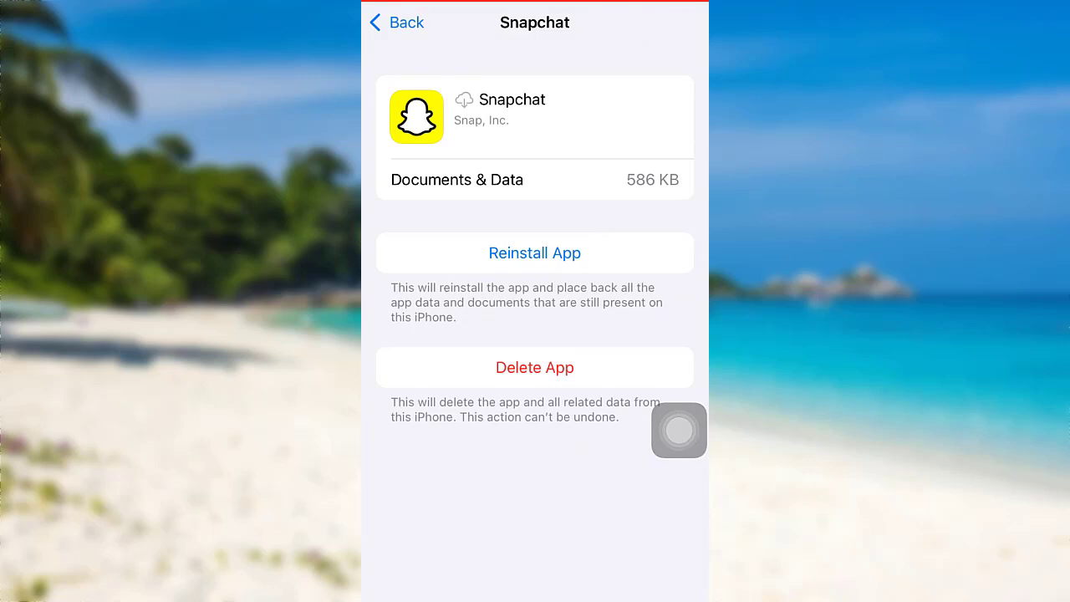